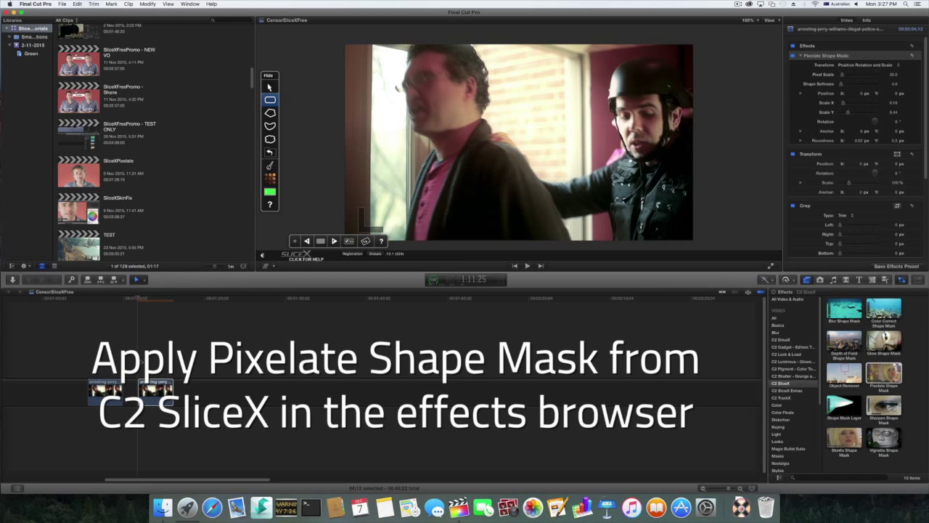
Start the oval Pixelate Shape Mask over the first man's face
click(171, 299)
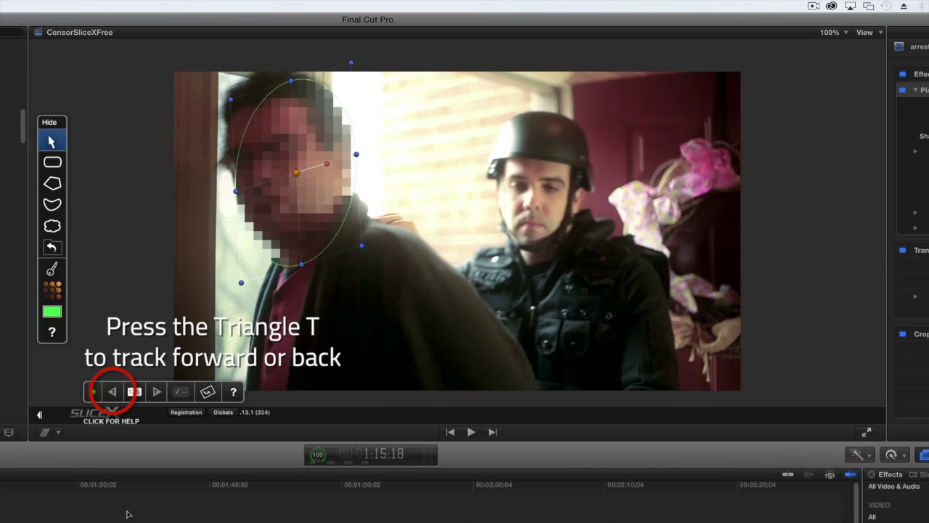
Track the pixelated face mask forward through the rest of the clip
click(111, 391)
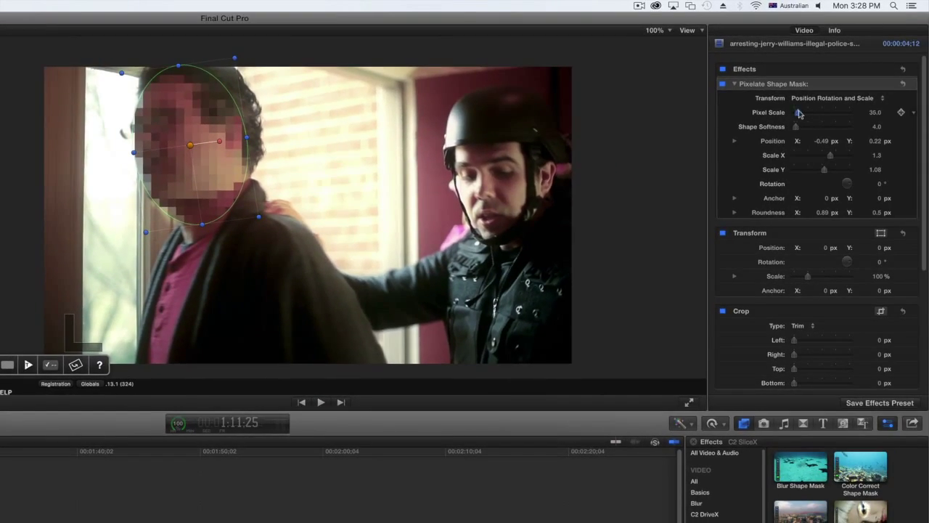
Raise Pixel Scale to 50 and Shape Softness to 11
drag(796, 111, 806, 112)
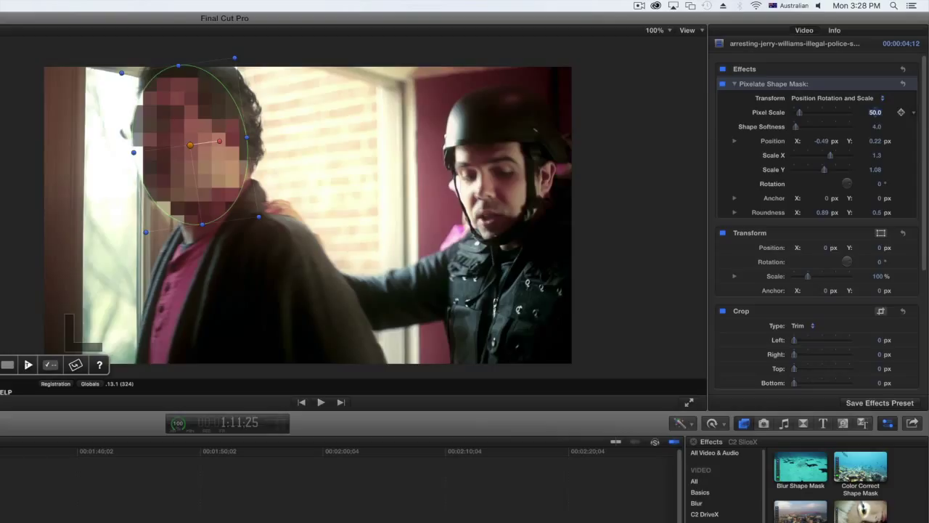
drag(795, 127, 799, 127)
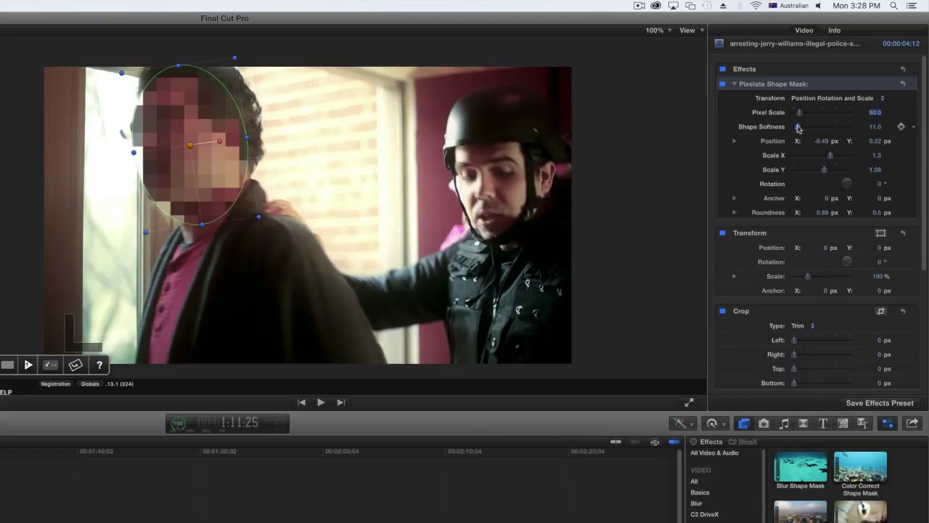
drag(799, 126, 810, 126)
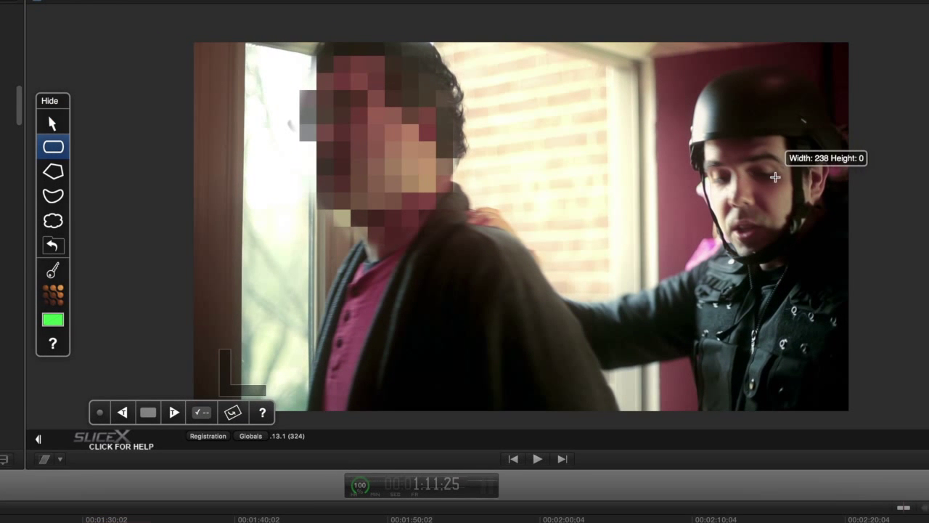
Draw a thin mask band across the officer's eyes and tilt it to match his head
drag(675, 178, 777, 178)
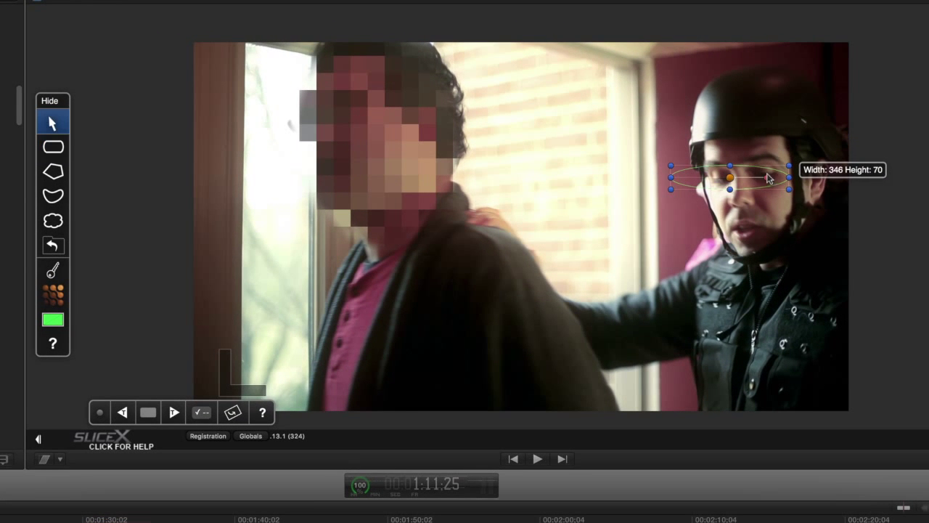
drag(766, 176, 777, 173)
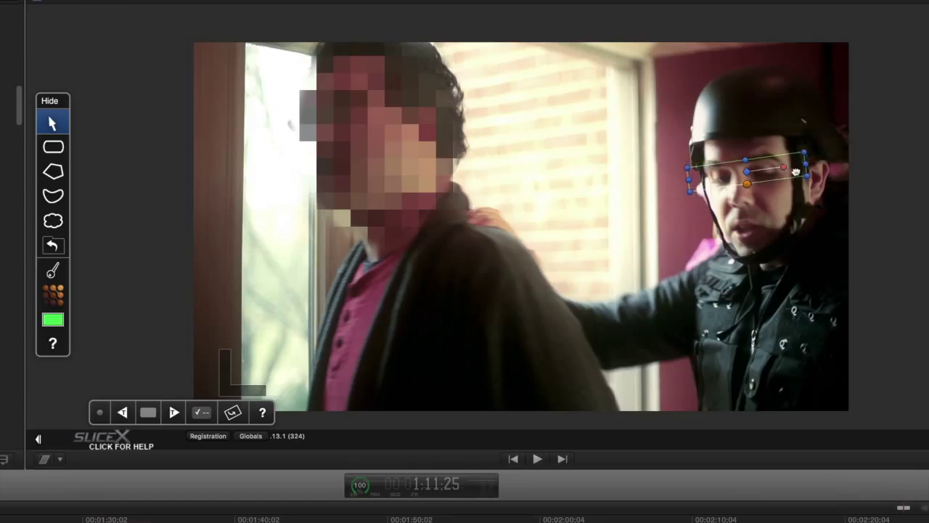
drag(795, 172, 792, 178)
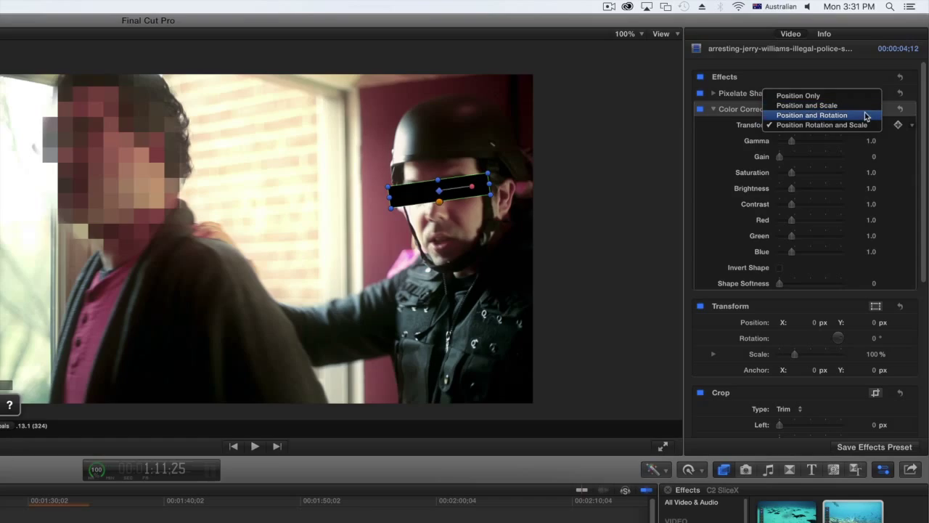
Set the eye mask's Transform tracking to Position and Rotation
click(812, 115)
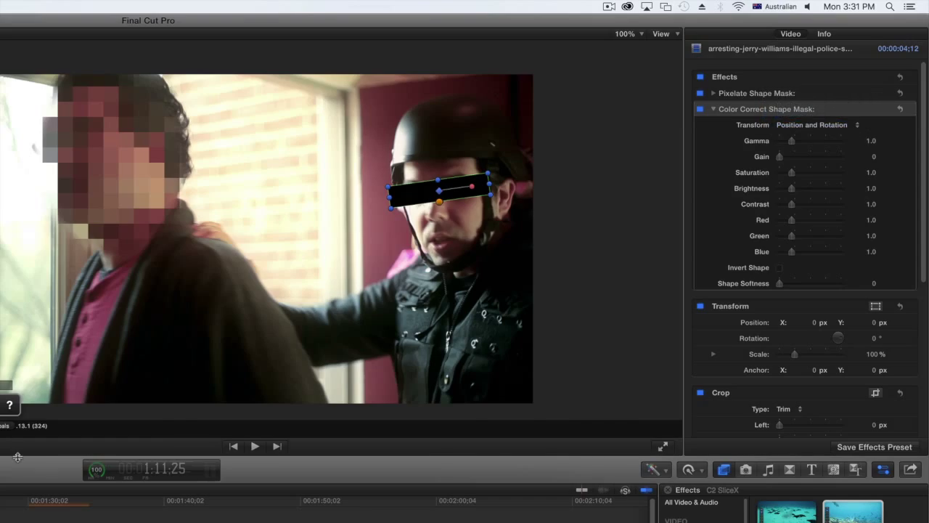